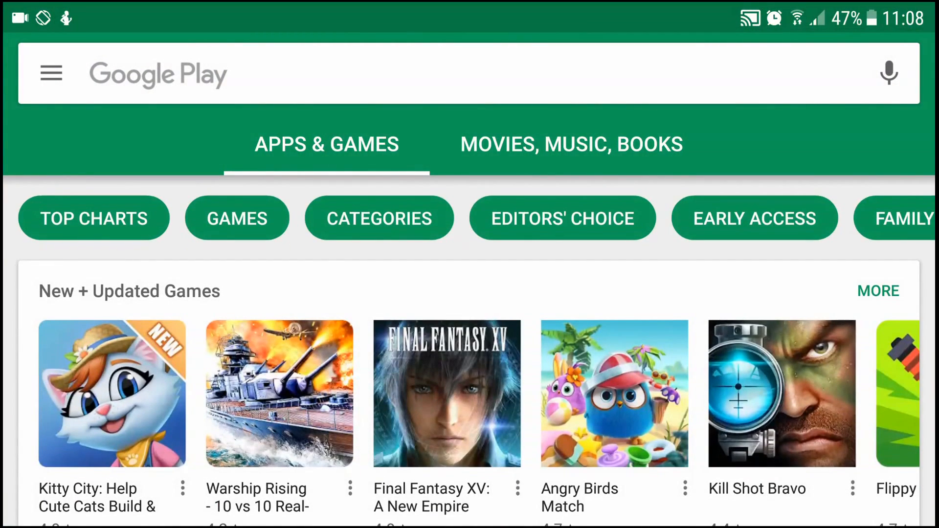
Search the Play Store for 'dig' and open the DigibitVPN listing
left_click(419, 74)
type("dig")
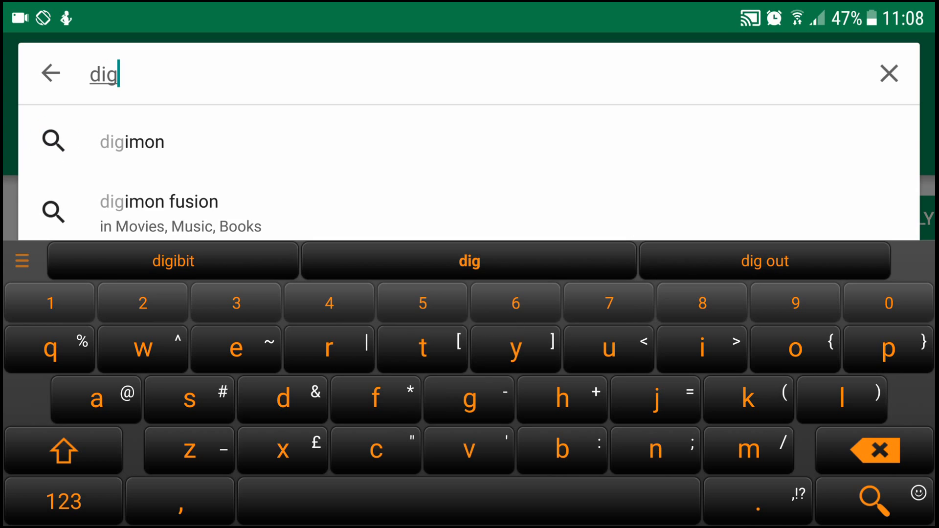
left_click(173, 261)
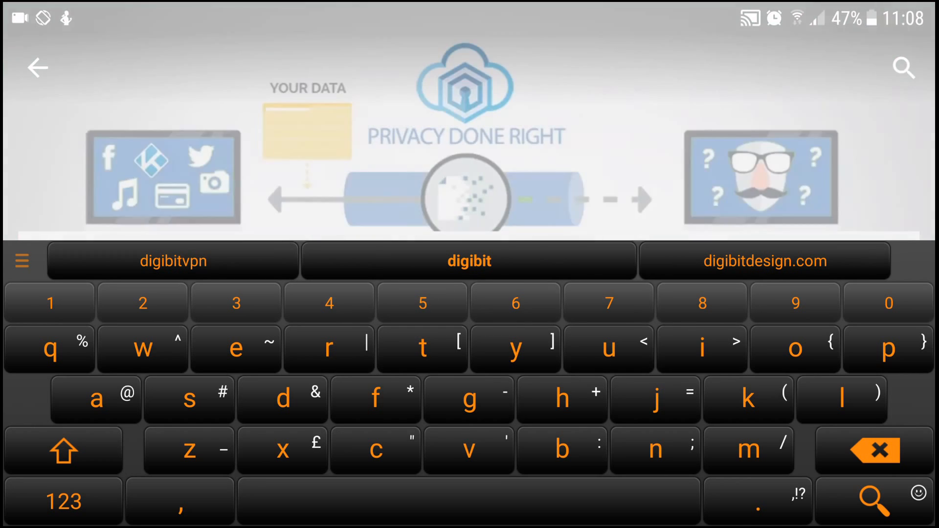
left_click(173, 261)
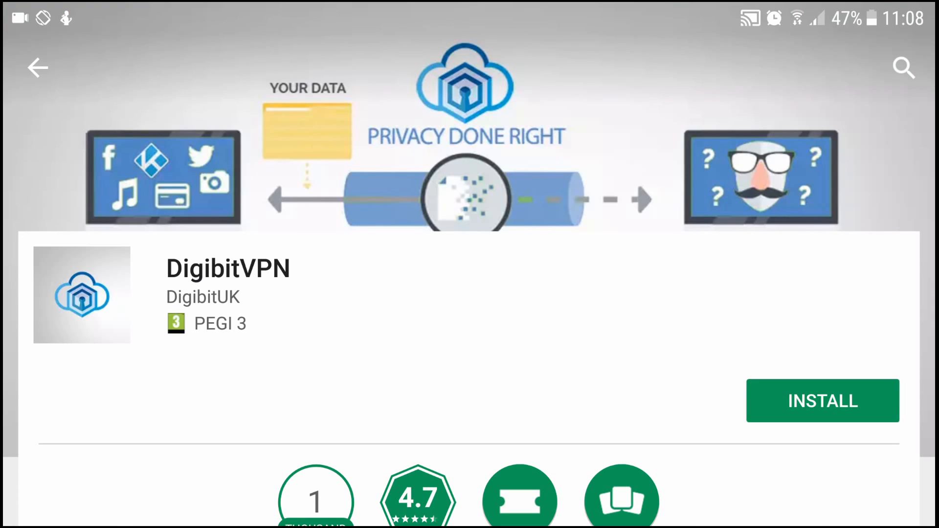
Install DigibitVPN, accepting the requested permissions
left_click(822, 401)
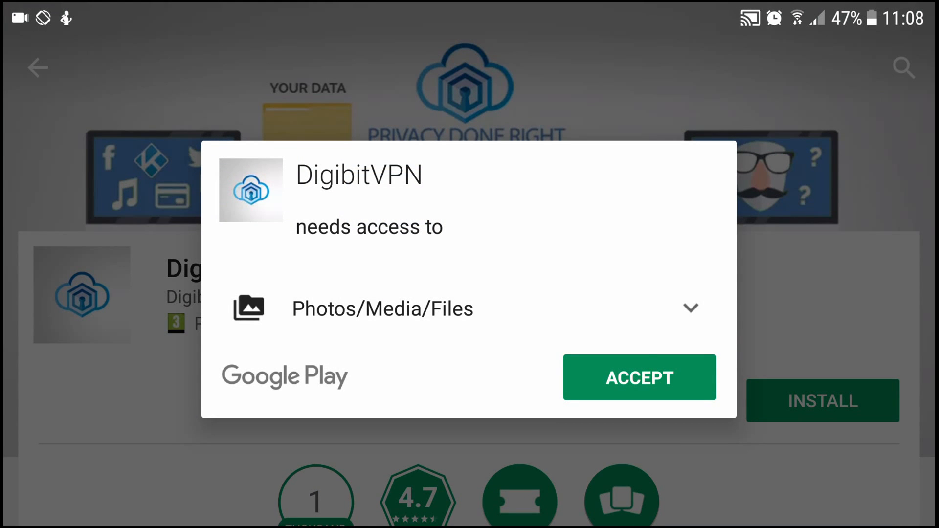
left_click(639, 377)
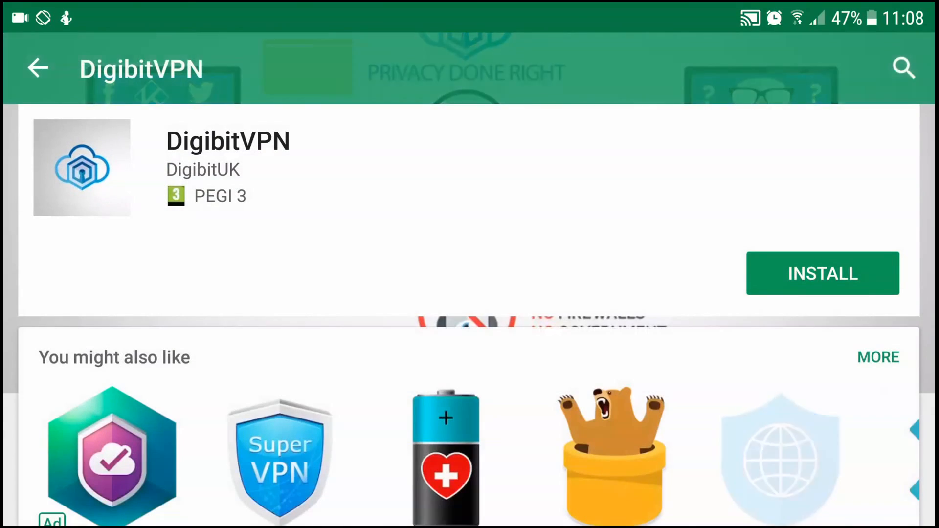
left_click(822, 274)
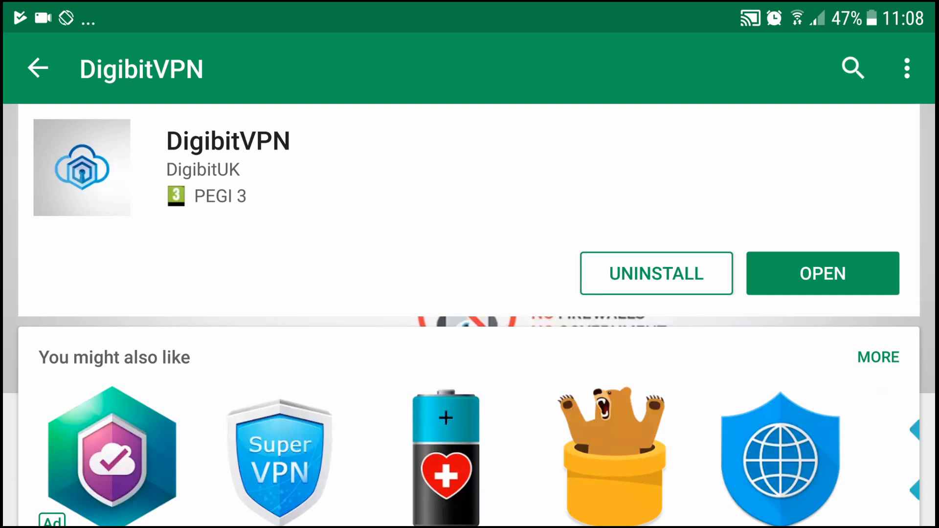
Launch DigibitVPN to its password prompt, then return to the Android home screen
left_click(822, 273)
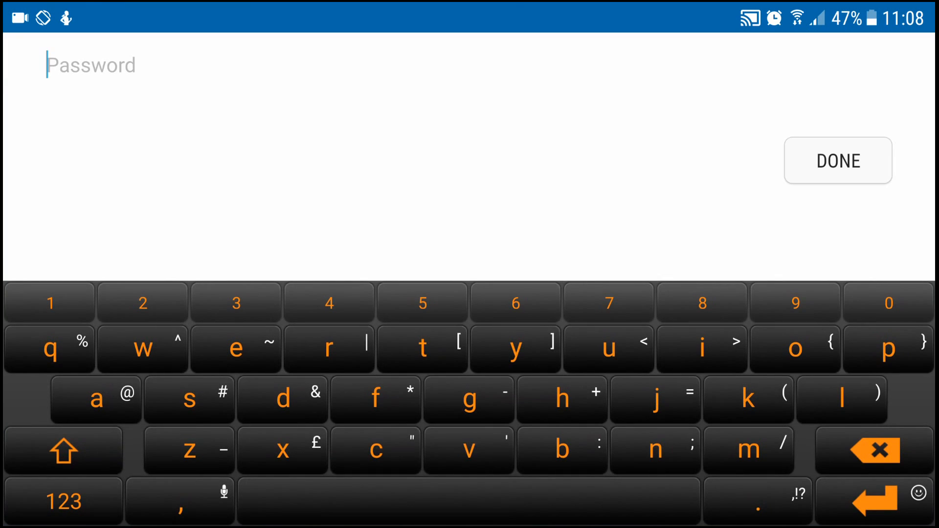
left_click(837, 161)
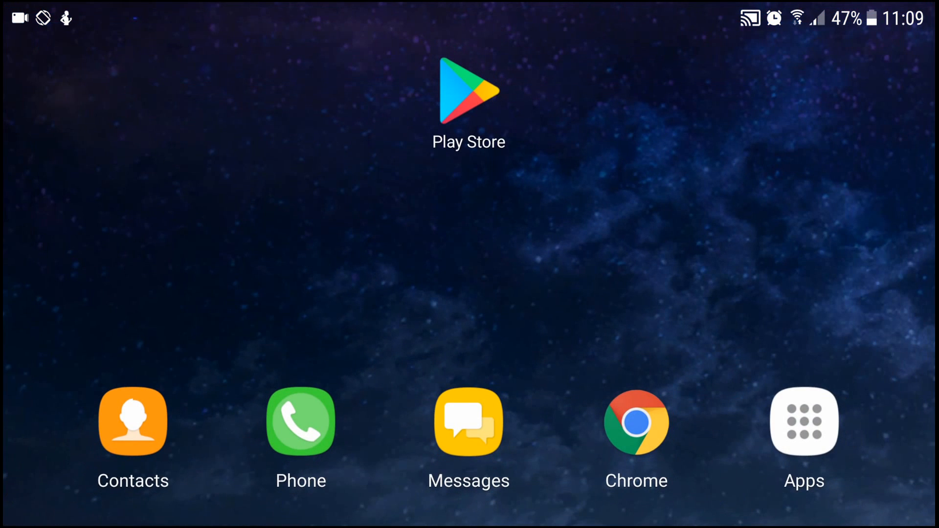
left_click(636, 422)
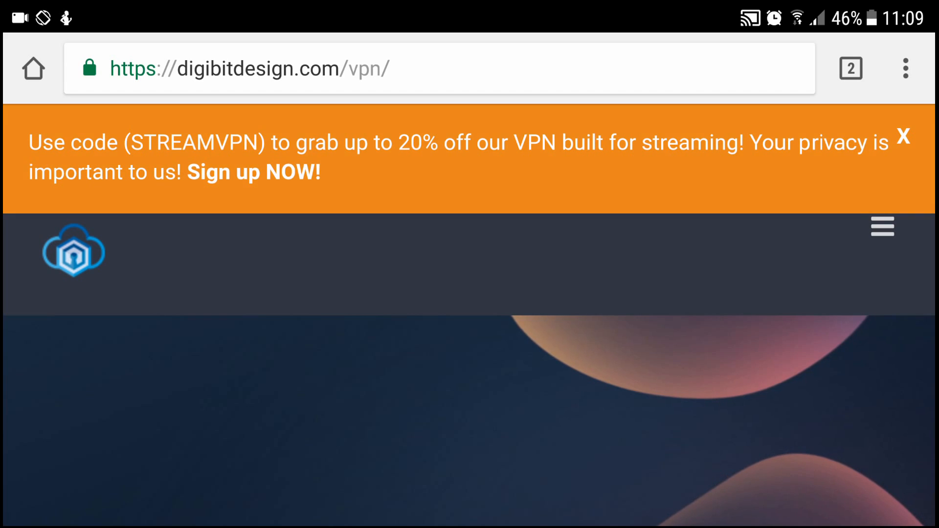
Scroll the digibitdesign.com/vpn page down to the £2.50 monthly pricing and feature list
scroll("down", 3)
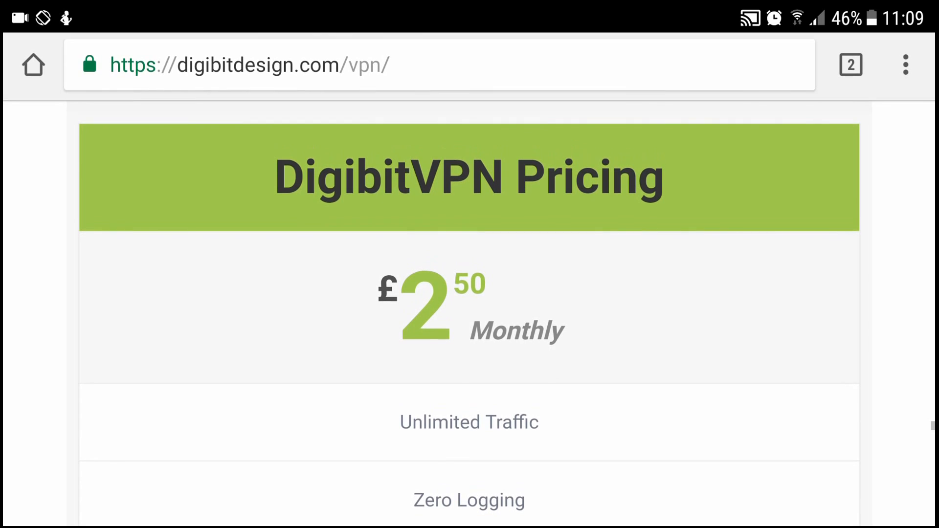
scroll("down", 3)
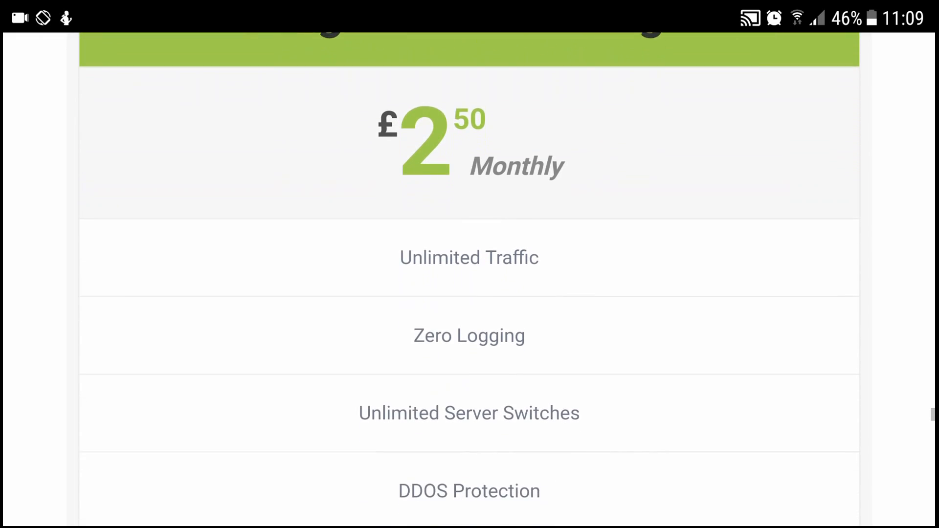
scroll("down", 3)
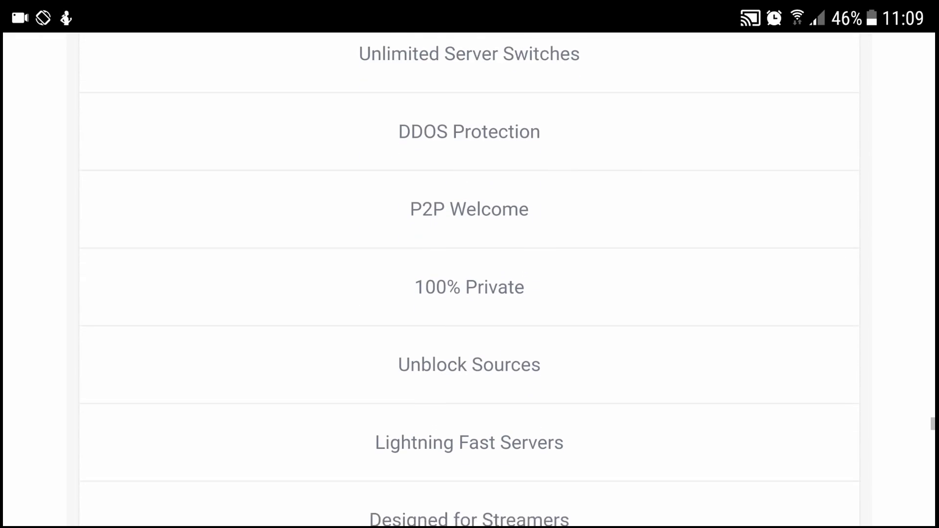
scroll("down", 3)
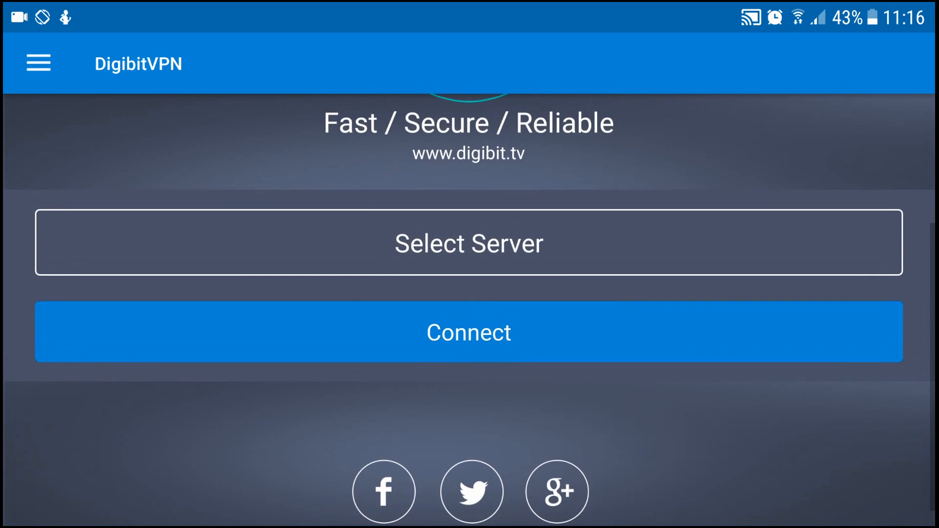
Open DigibitVPN's menu to show support contacts and TCP/UDP security options
scroll("up", 3)
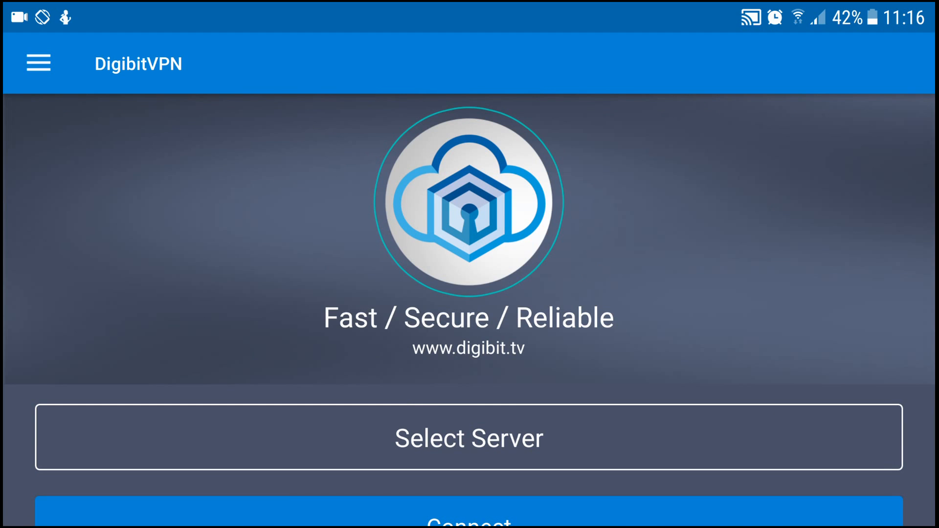
left_click(37, 63)
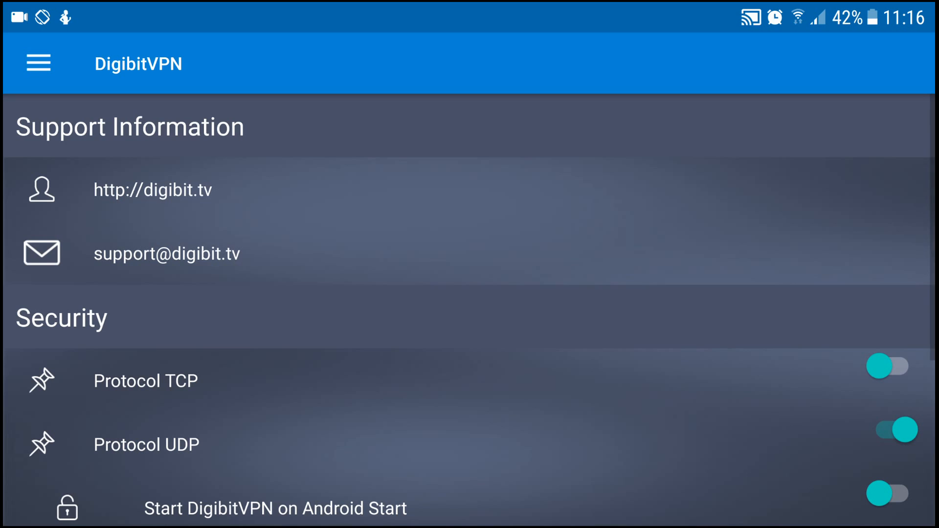
Browse the Security and Social Network settings without changes, then return to the main screen
scroll("down", 3)
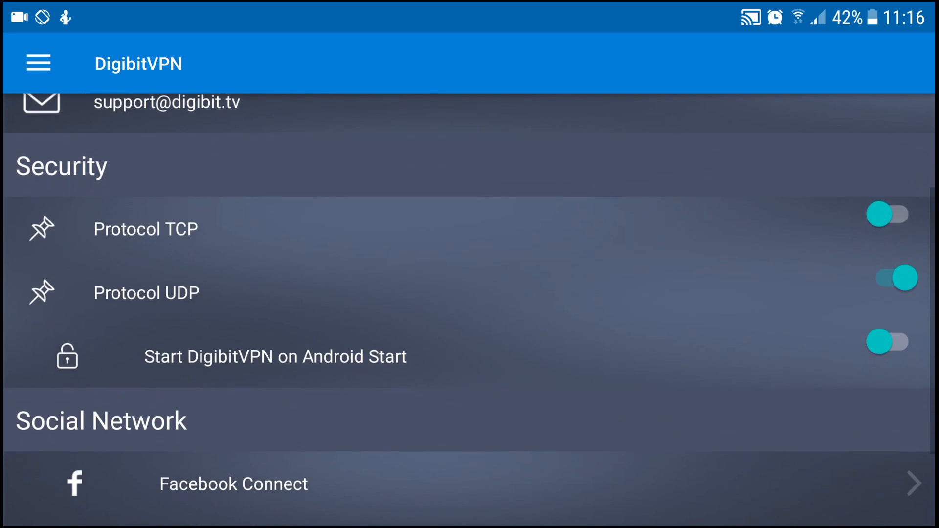
scroll("up", 3)
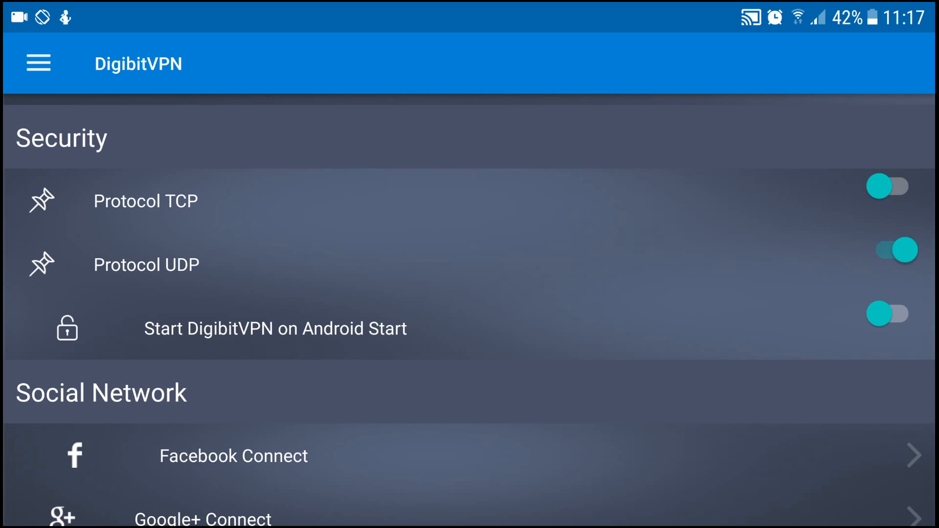
scroll("down", 3)
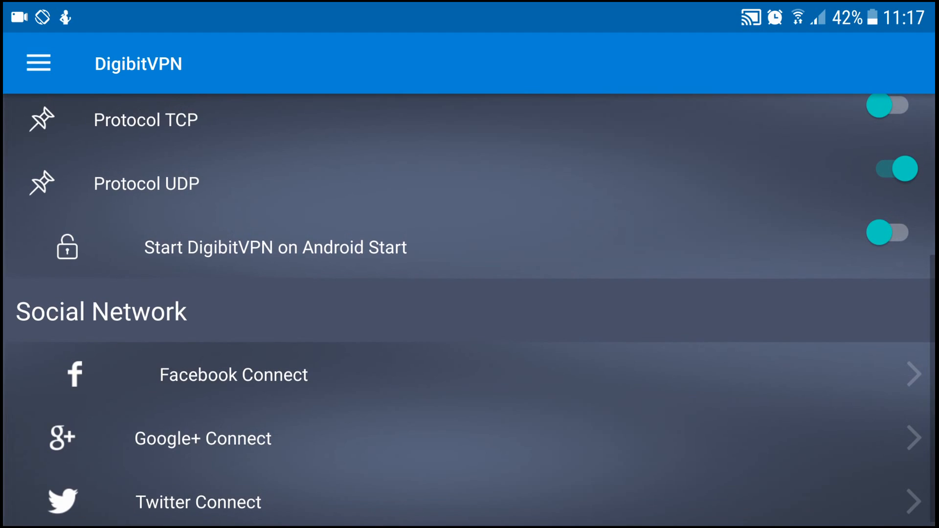
scroll("down", 3)
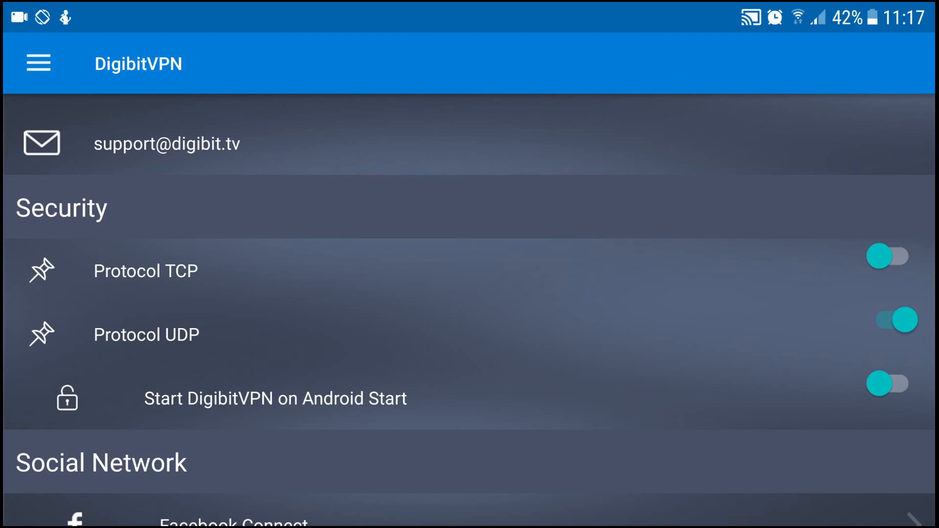
scroll("down", 3)
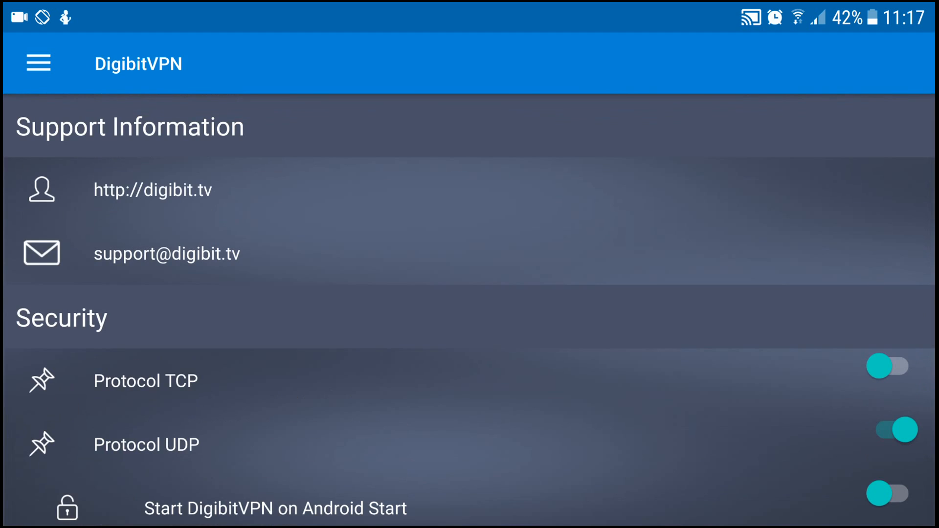
left_click(38, 63)
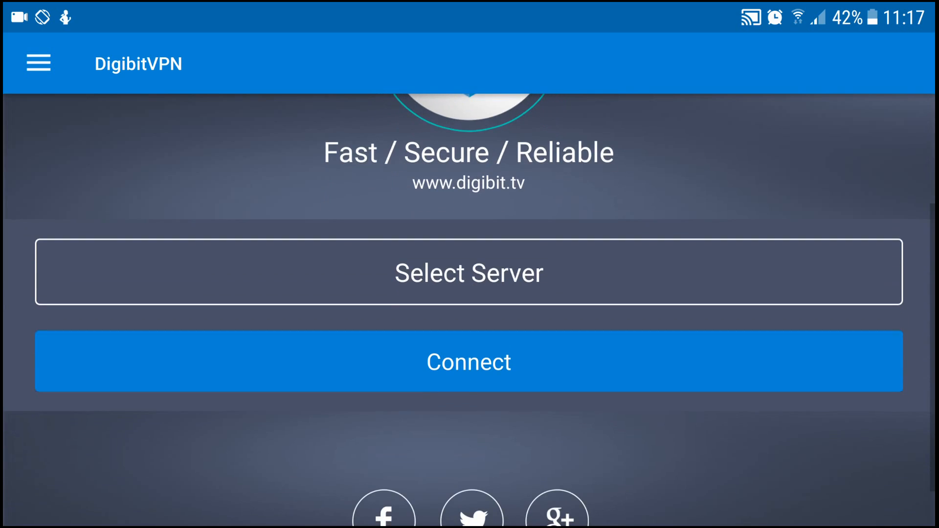
Pick United Kingdom: Server 4 from the server list
left_click(468, 272)
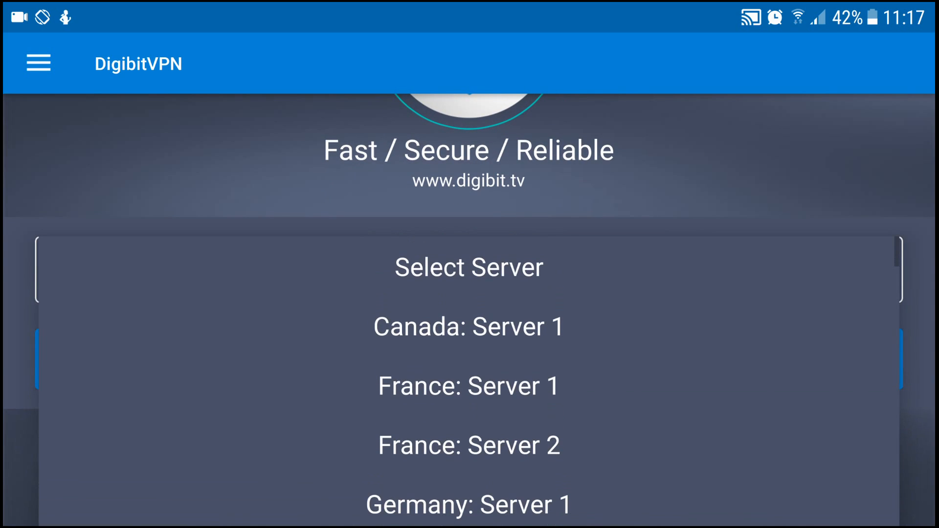
scroll("down", 3)
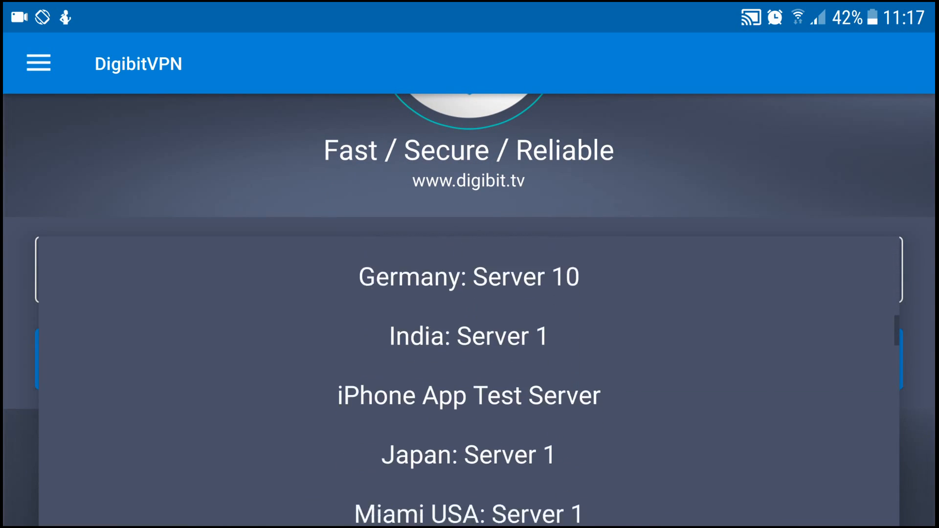
scroll("down", 3)
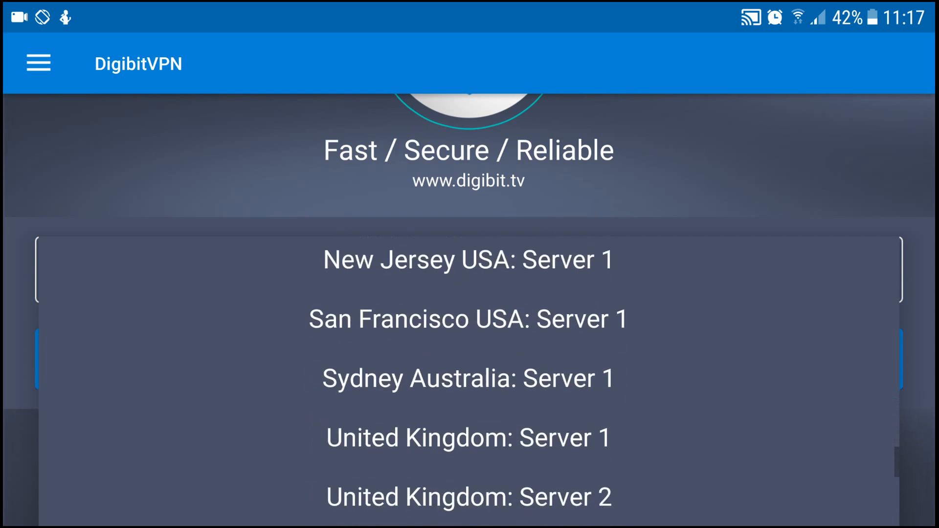
scroll("down", 3)
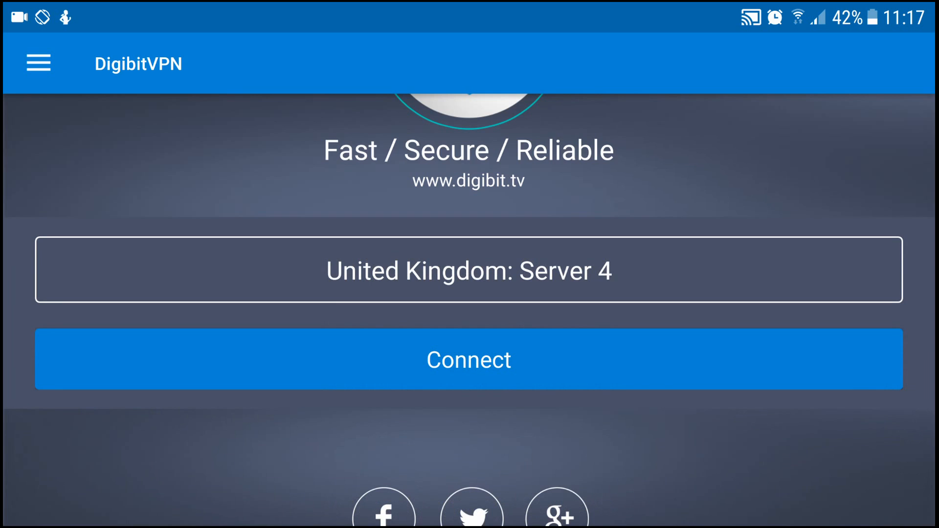
left_click(468, 360)
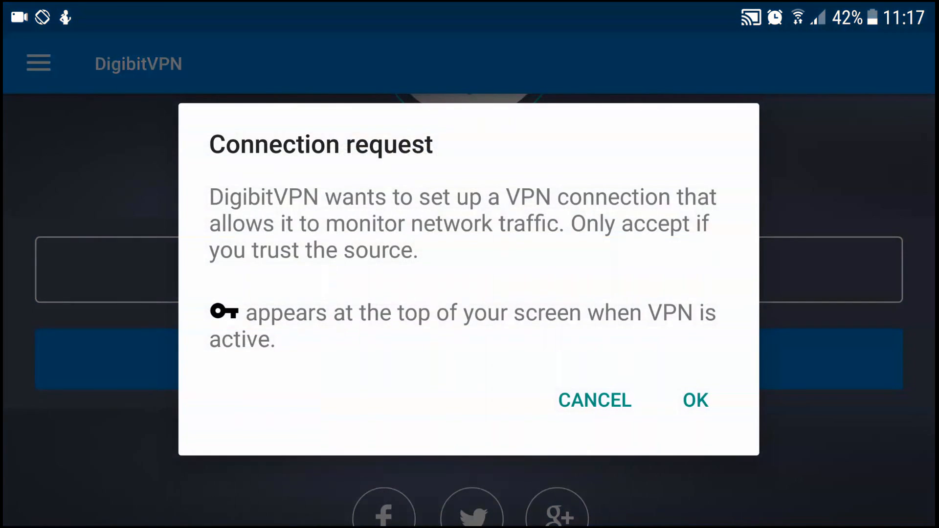
Connect to United Kingdom: Server 4, approve the VPN request, and leave the OpenVPN log
left_click(694, 400)
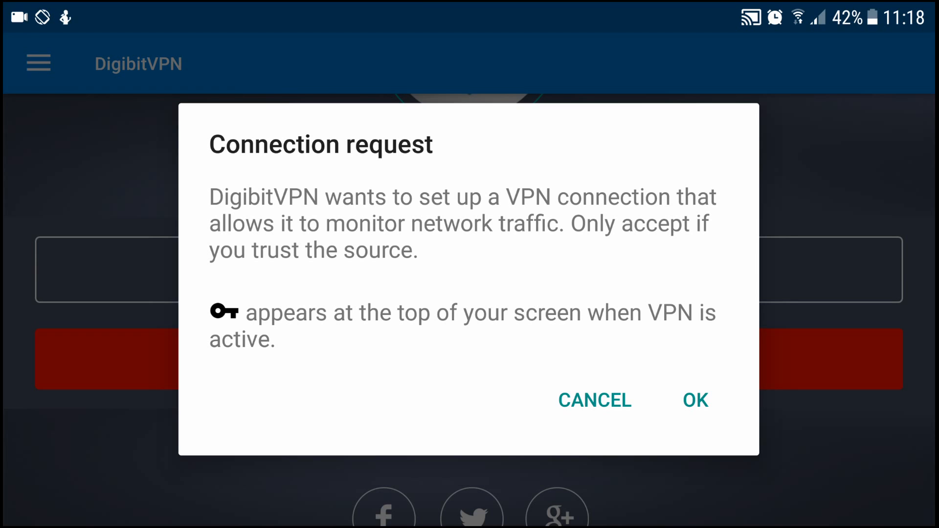
left_click(694, 400)
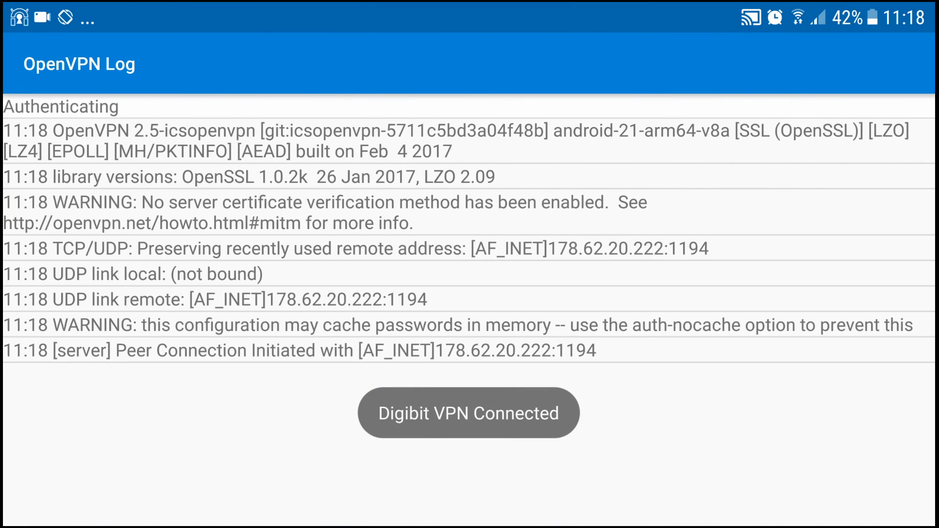
left_click(469, 412)
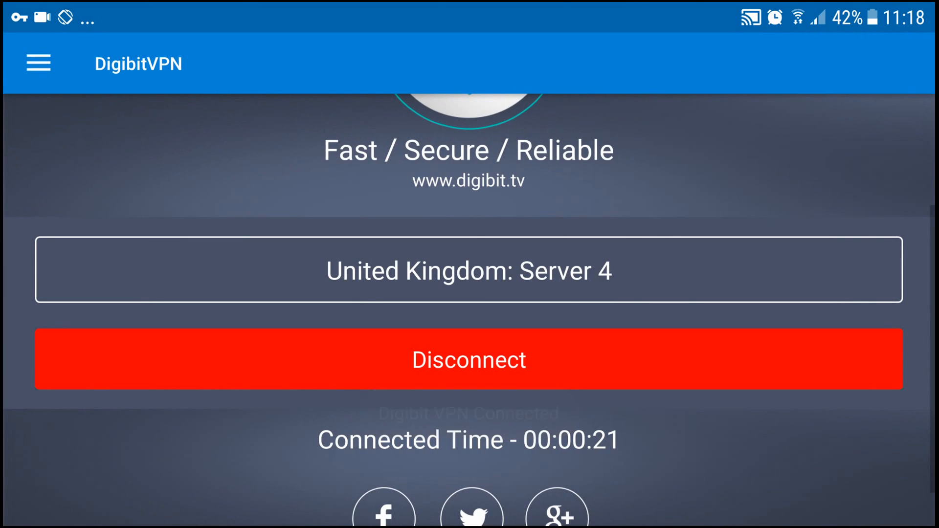